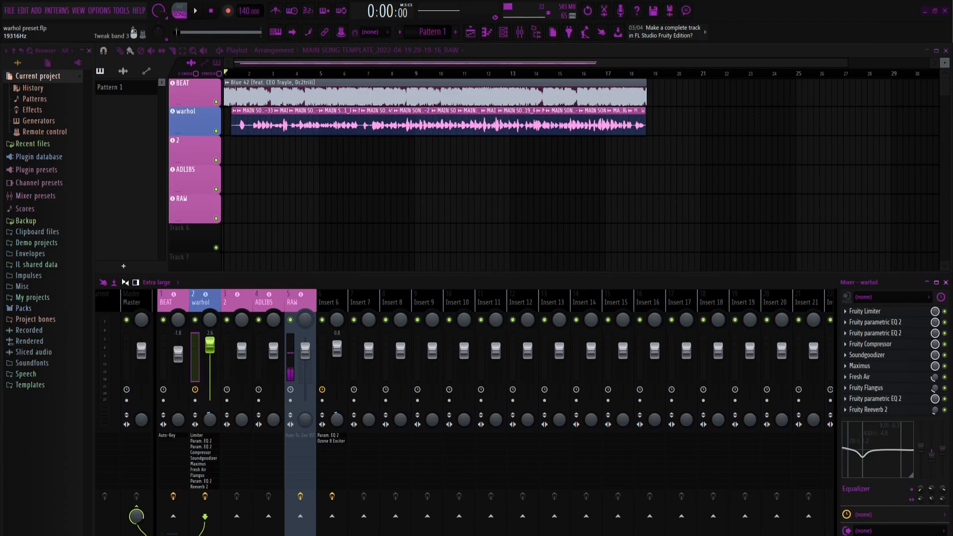
Start playback so the BEAT track is heard on its own
click(194, 11)
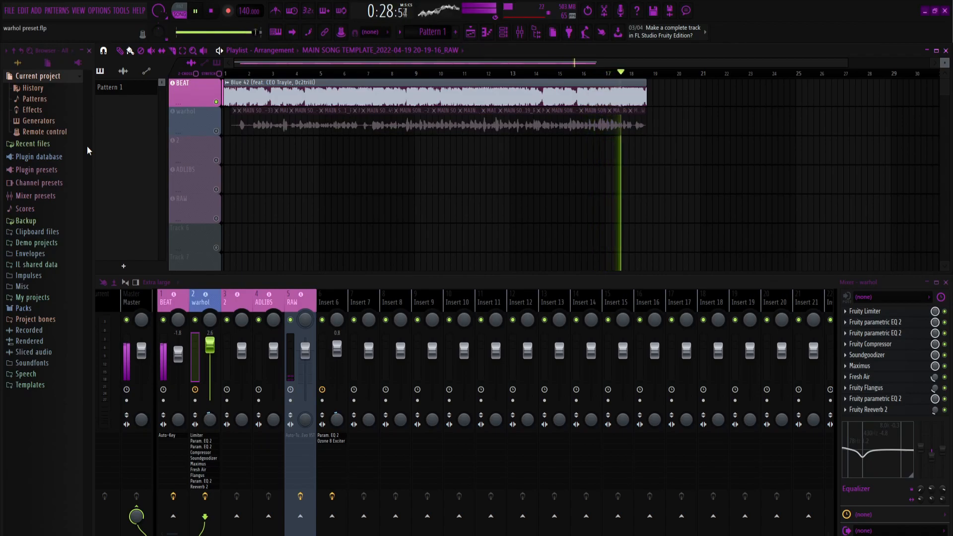
Stop playback and rewind the song to the beginning
click(210, 11)
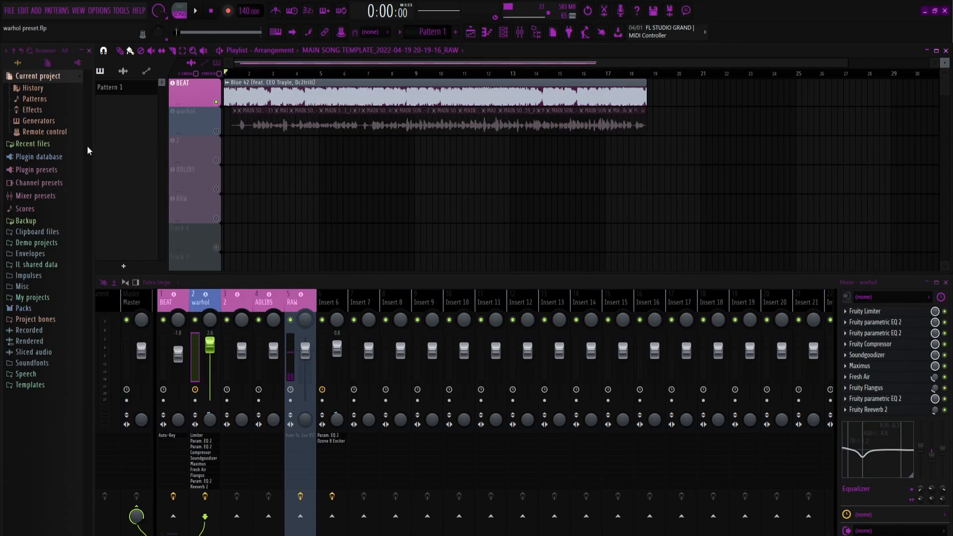
Play the full mix with the warhol vocal over the beat, then stop
click(194, 11)
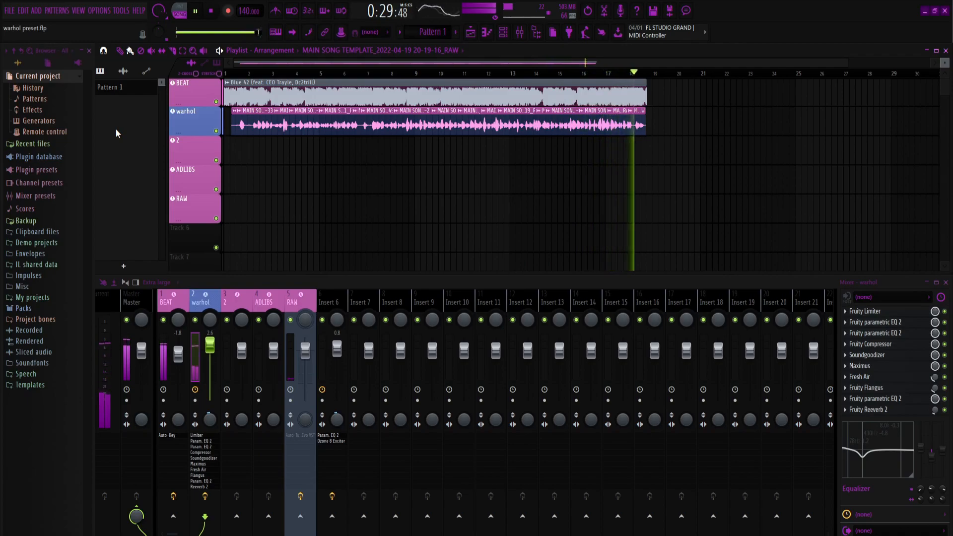
click(210, 10)
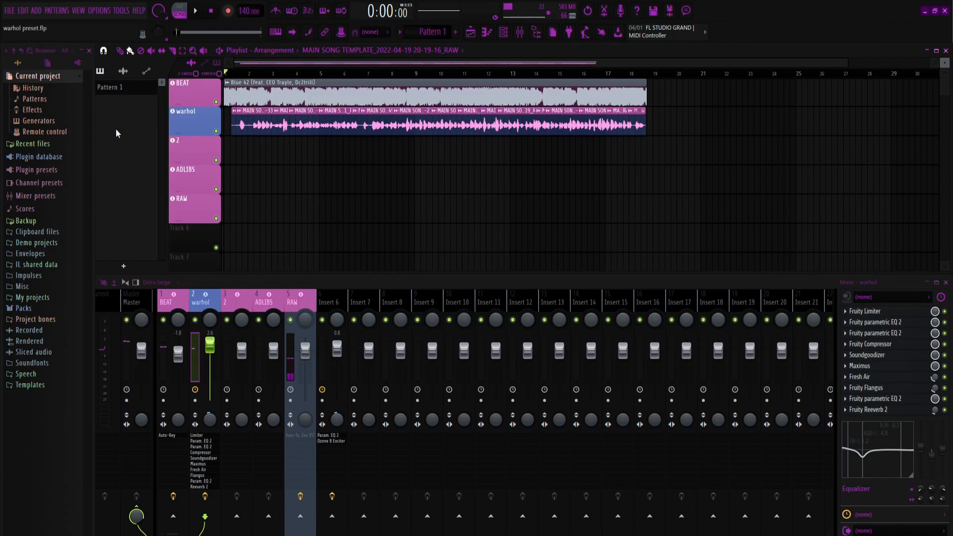